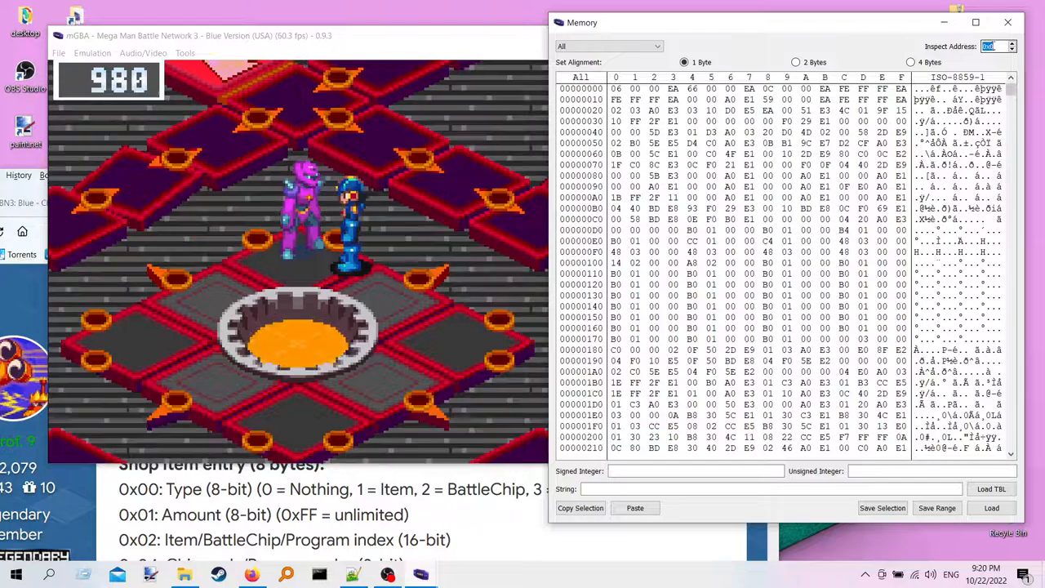
# Step: Jump the memory viewer to address 02003860 and select the shop item bytes there
pyautogui.write('02003860')
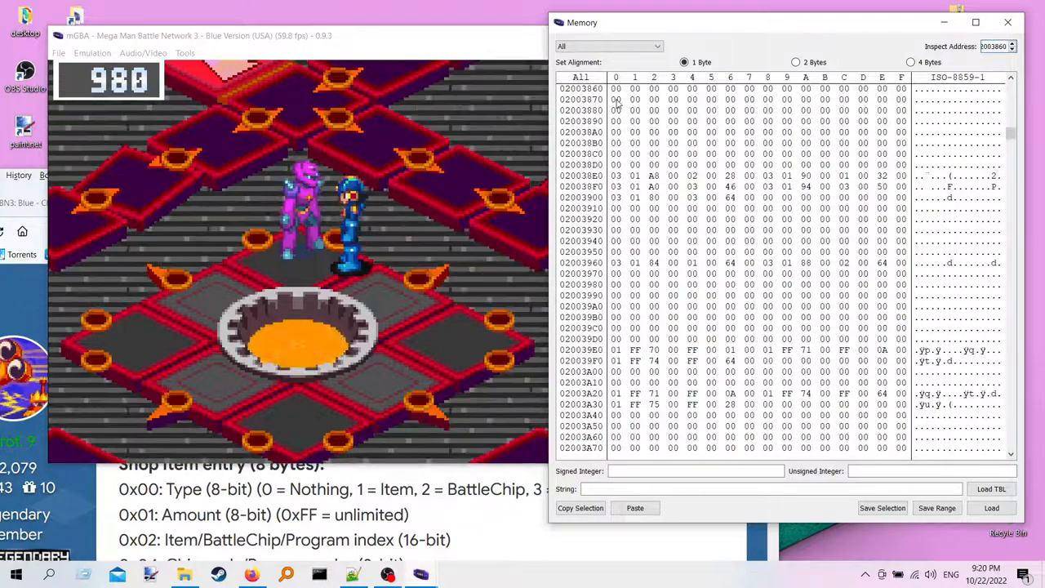
pyautogui.click(616, 88)
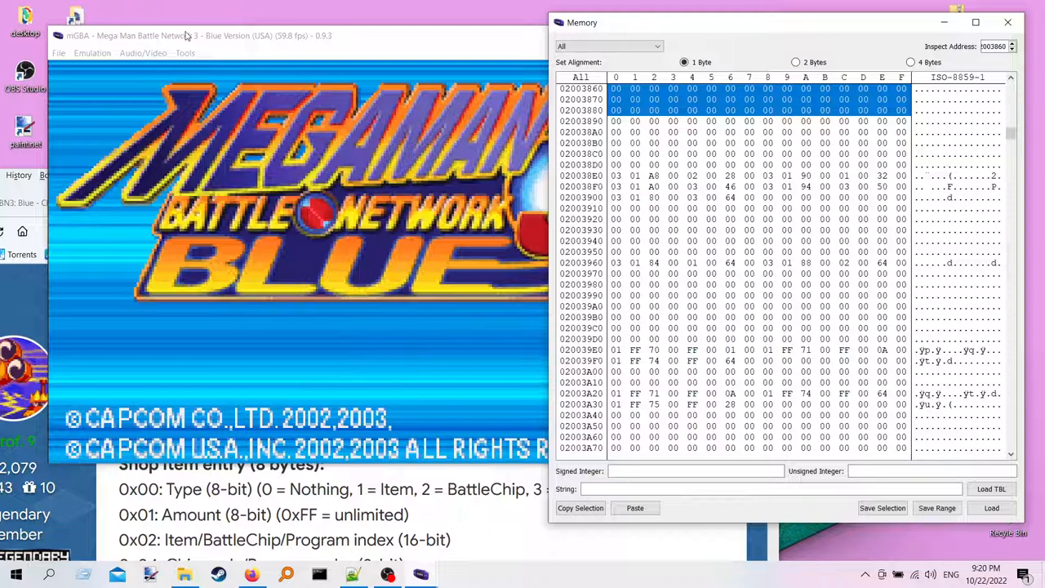
# Step: Focus the game window to play into the BugFrag shop offering FoldrBak for 200
pyautogui.click(91, 52)
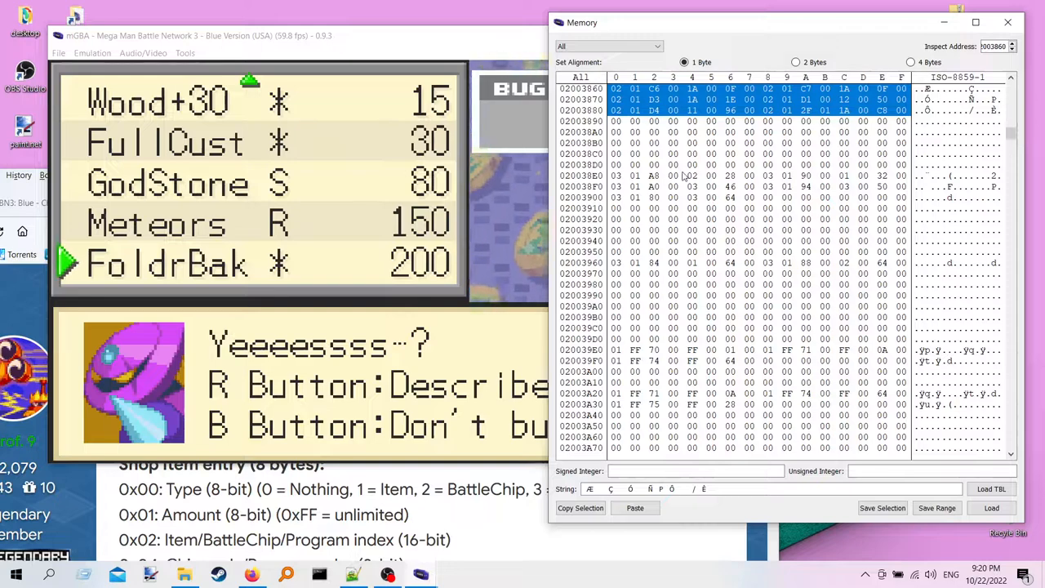
pyautogui.moveTo(346, 134)
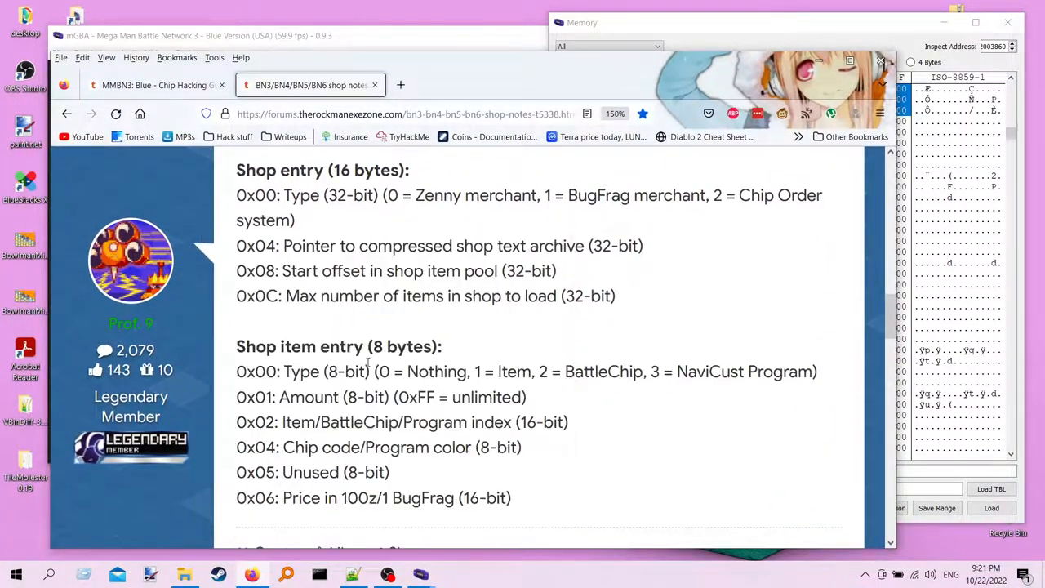
# Step: Scroll the forum post down to the 8-byte shop item entry layout notes
pyautogui.scroll(-3)
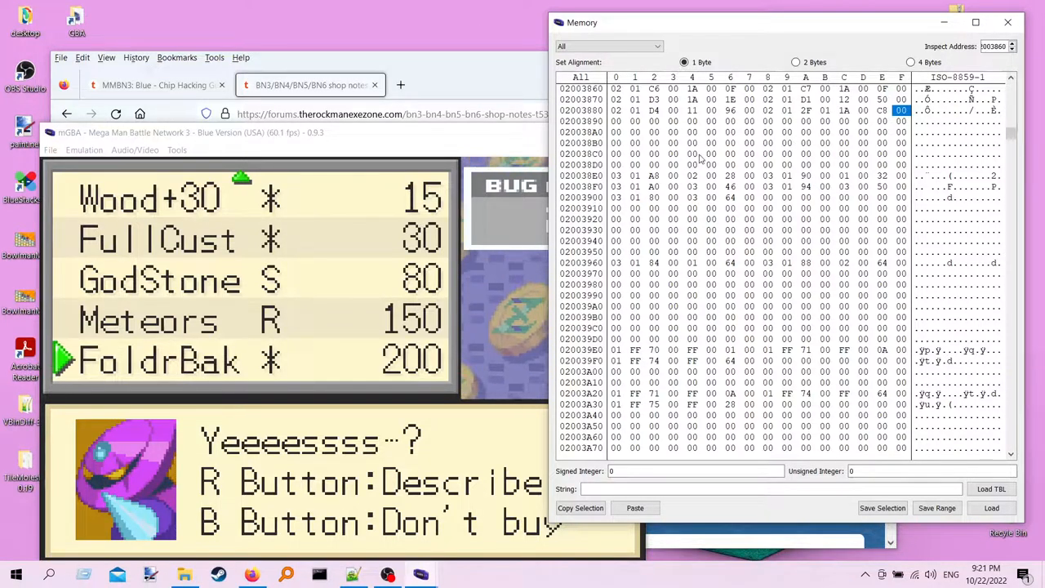
# Step: Show the shop memory at 02003860 as 2-byte values and select the FoldrBak entry
pyautogui.click(768, 111)
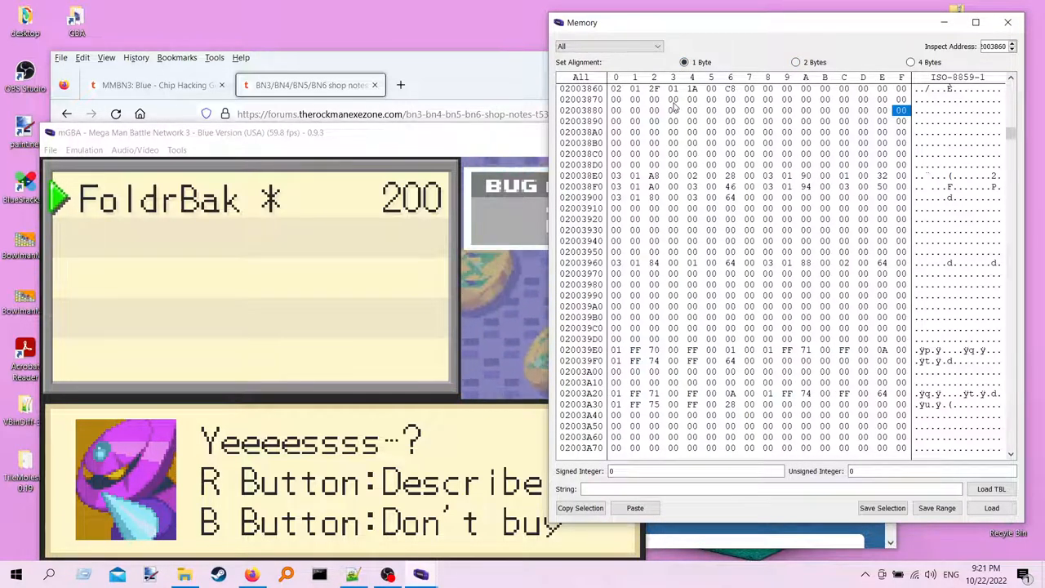
pyautogui.click(796, 62)
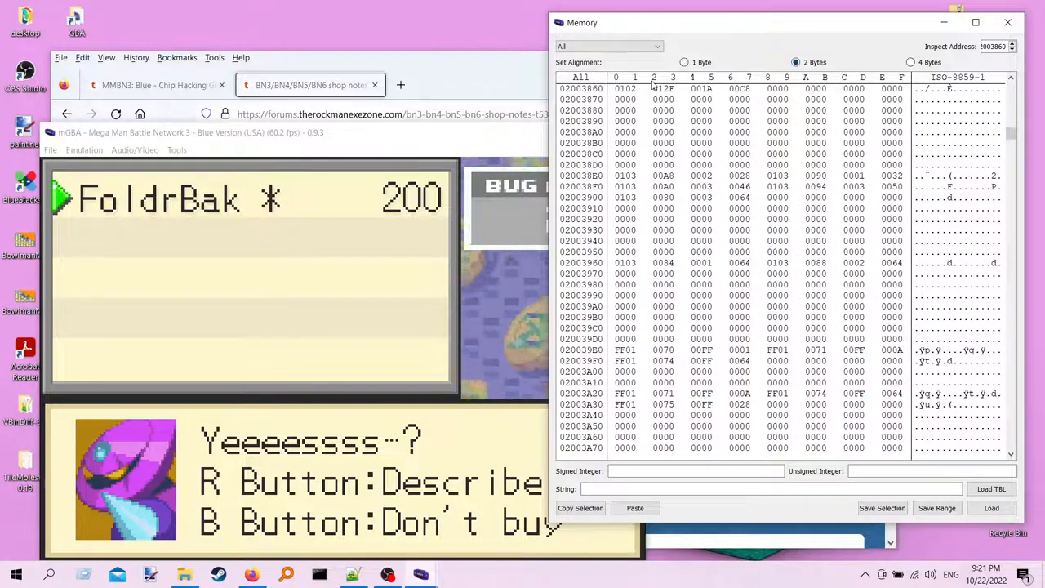
pyautogui.click(663, 88)
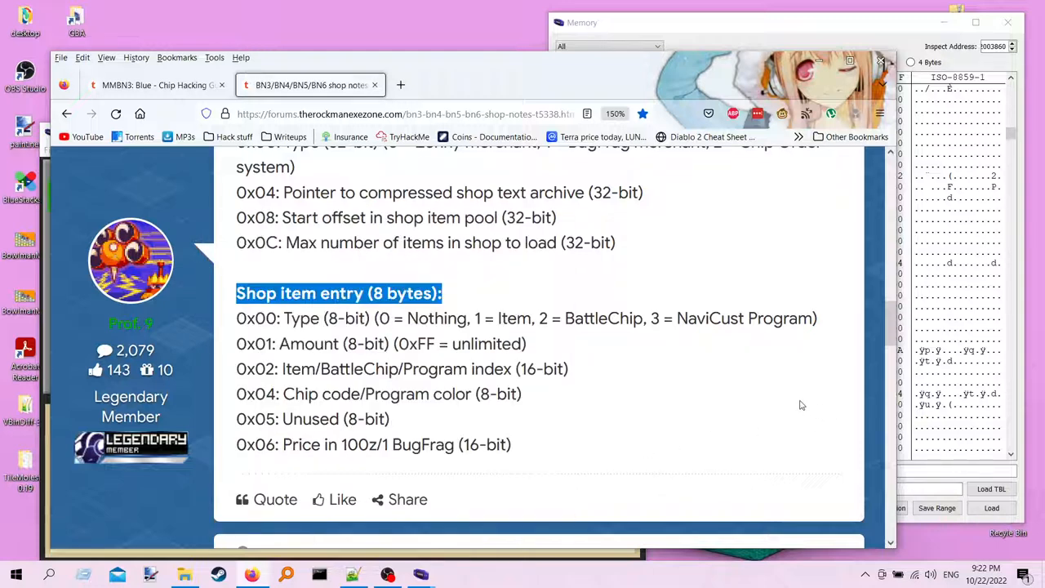
# Step: Match the notes' 16-bit item index field to the shop entry's word reading 303
pyautogui.doubleClick(400, 369)
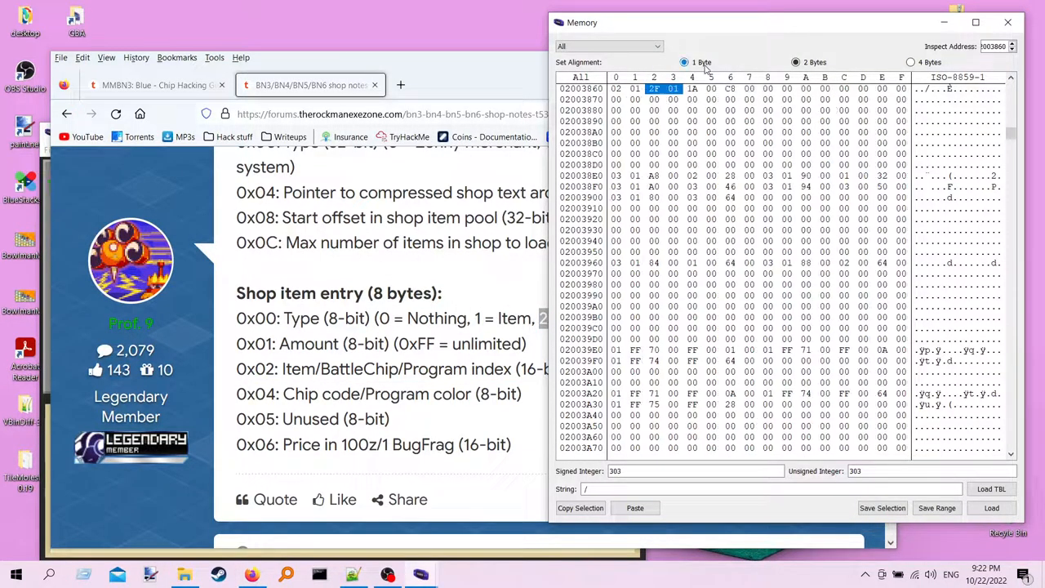
pyautogui.click(616, 88)
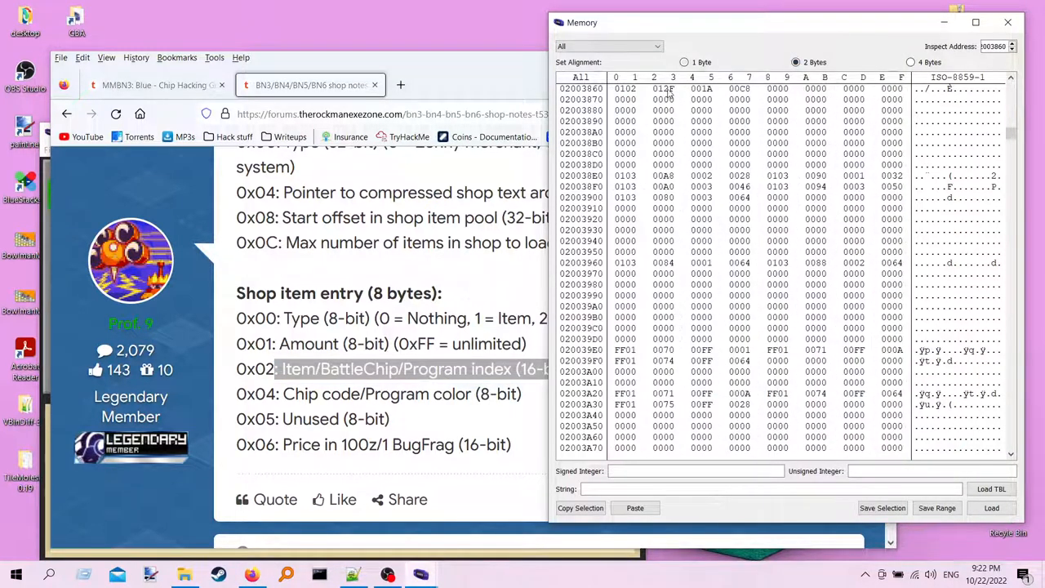
pyautogui.click(663, 89)
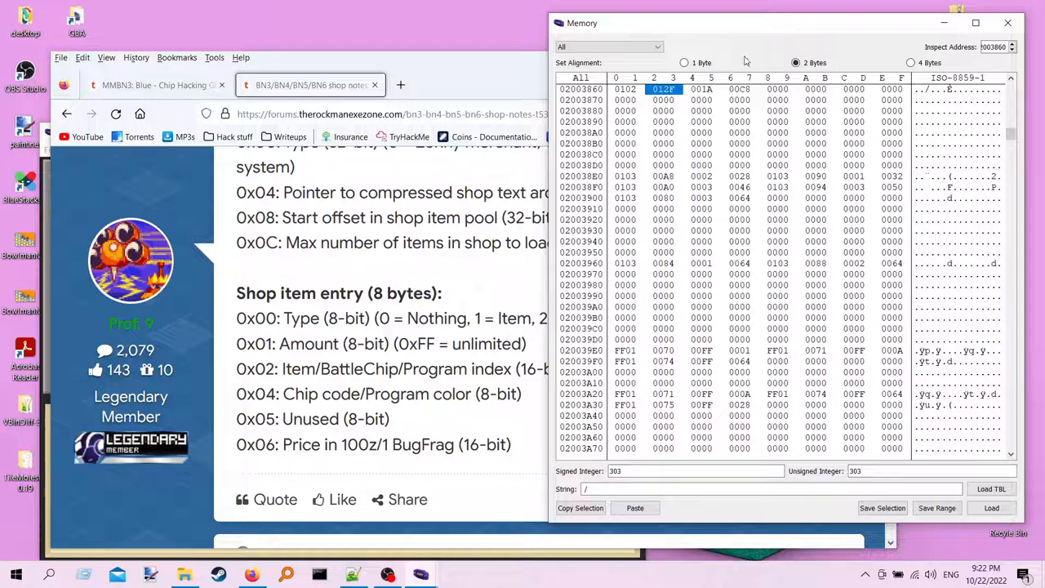
# Step: View the shop entry byte by byte, select the price byte reading 200, and return to the game
pyautogui.click(685, 62)
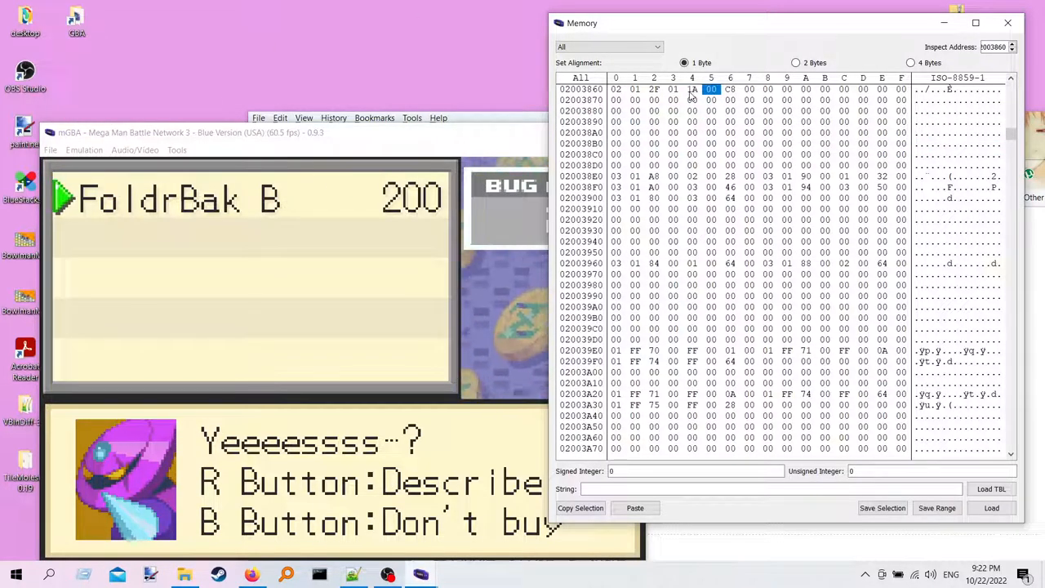
pyautogui.click(729, 88)
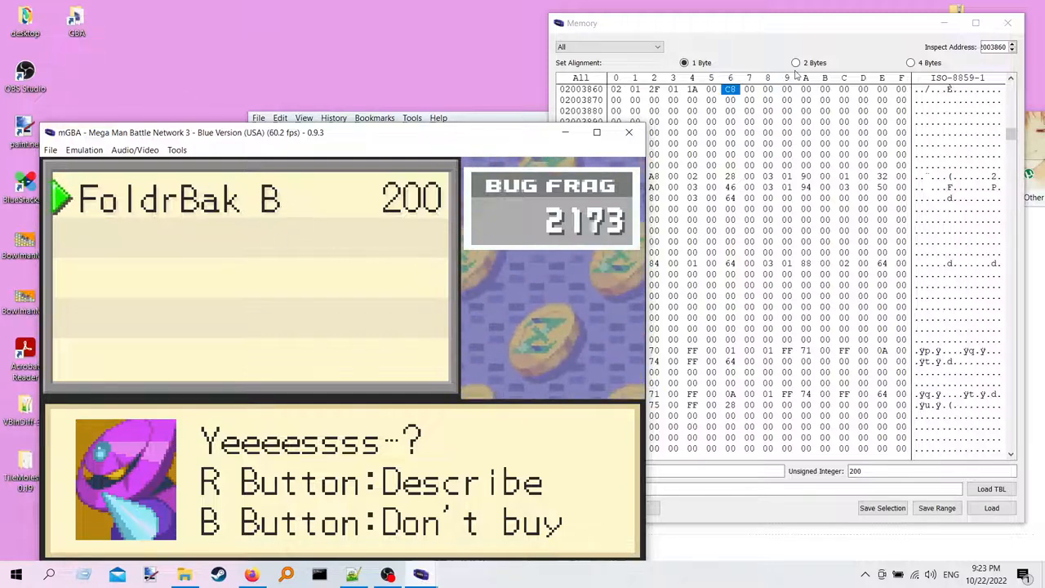
pyautogui.click(798, 62)
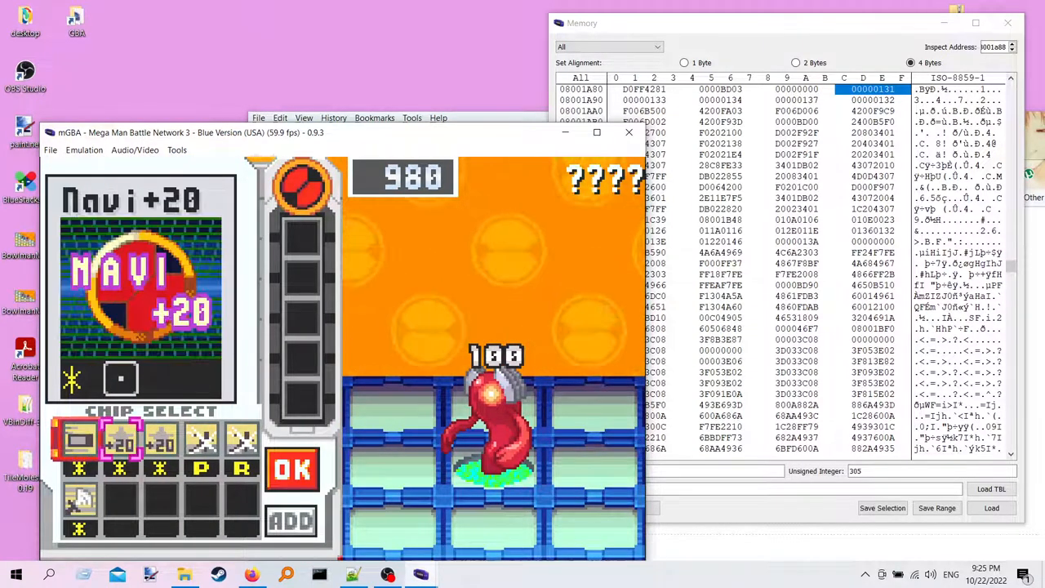
# Step: Select a 4-byte value in the ROM chip data beside the battle's chip selection
pyautogui.click(291, 470)
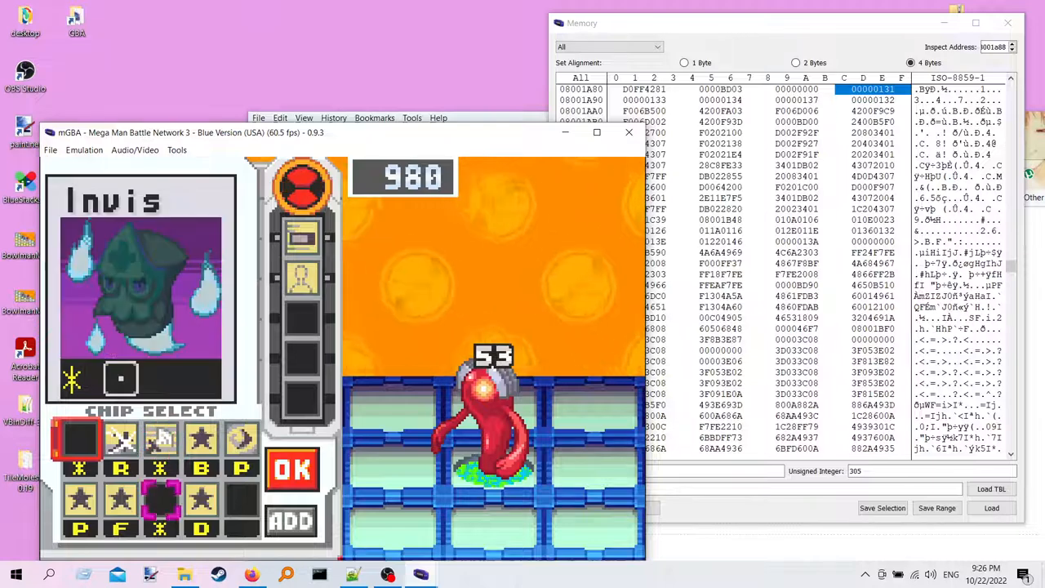
pyautogui.click(291, 470)
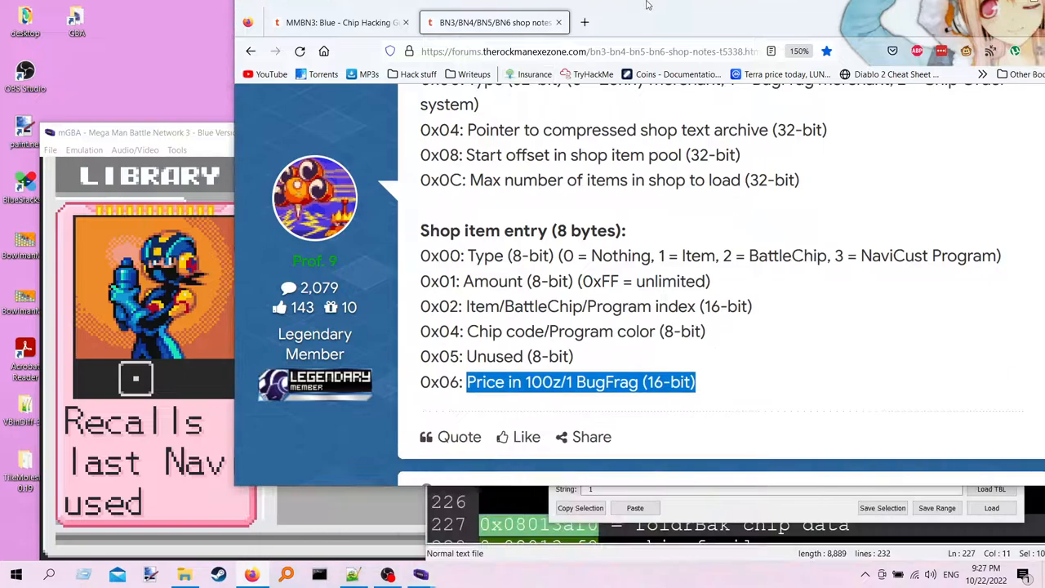
# Step: Consult the MMBN3 Blue chip hacking guide tab, then return to single-byte chip data near 08013AF0
pyautogui.click(335, 23)
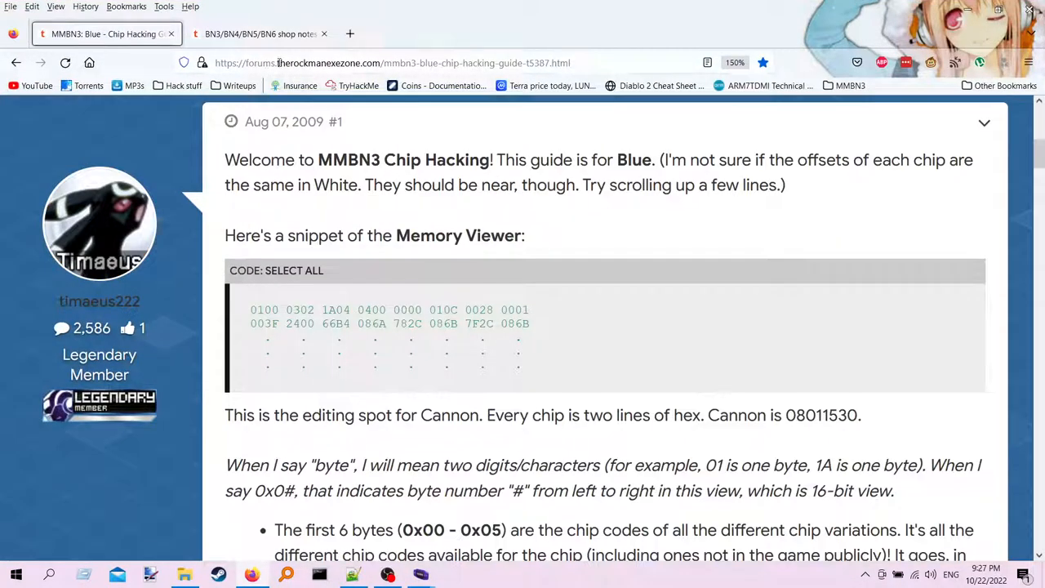
pyautogui.moveTo(559, 228)
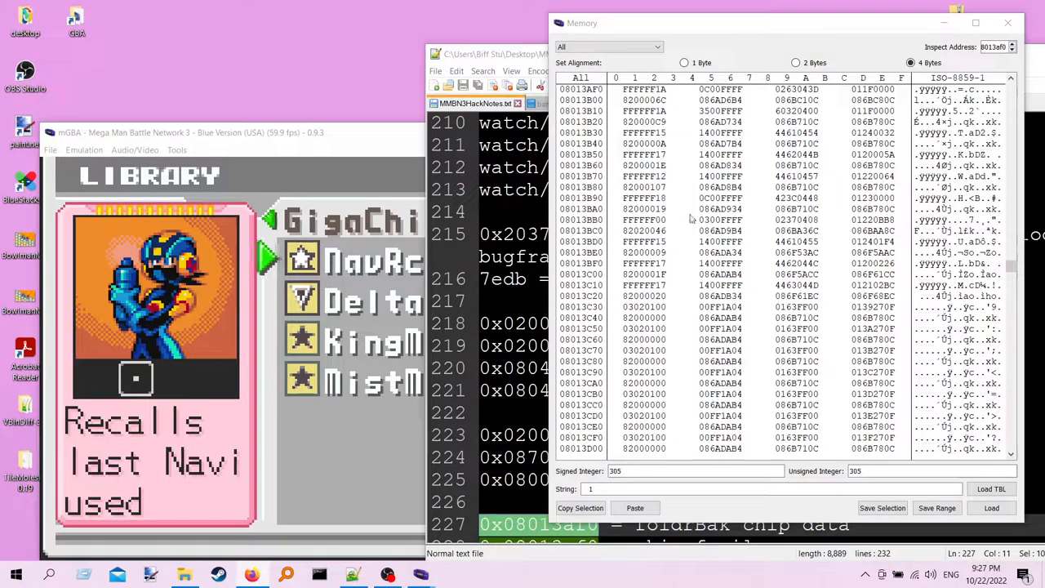
pyautogui.click(685, 62)
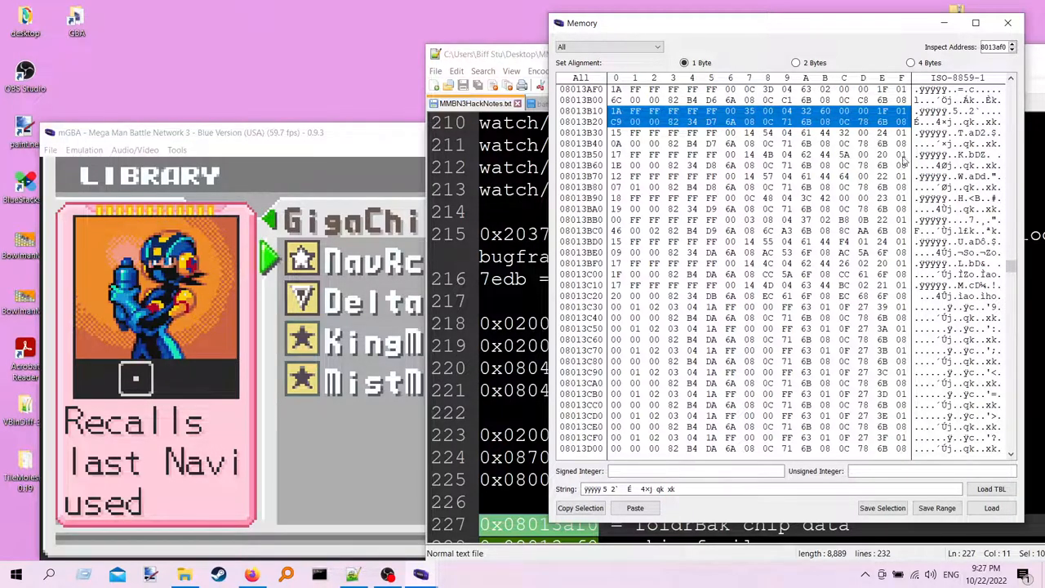
# Step: Show the ROM chip data as 2-byte words and inspect the word reading 287
pyautogui.click(795, 62)
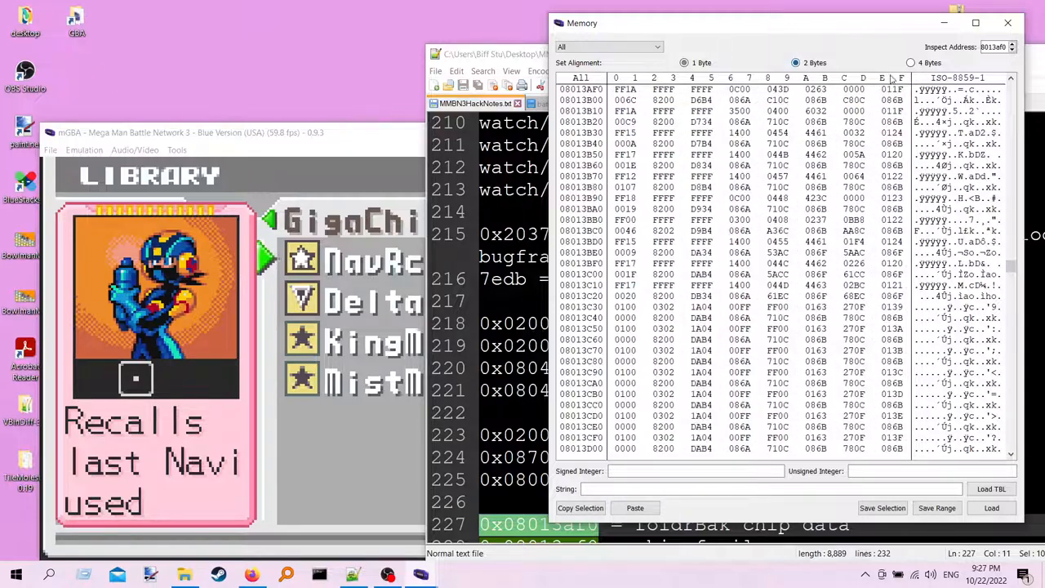
pyautogui.click(897, 111)
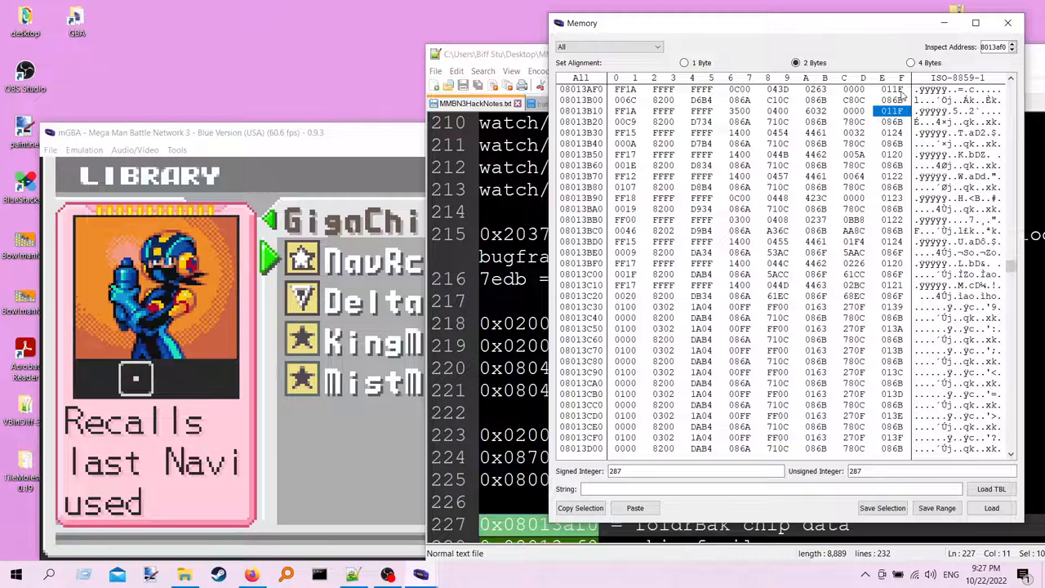
pyautogui.click(892, 90)
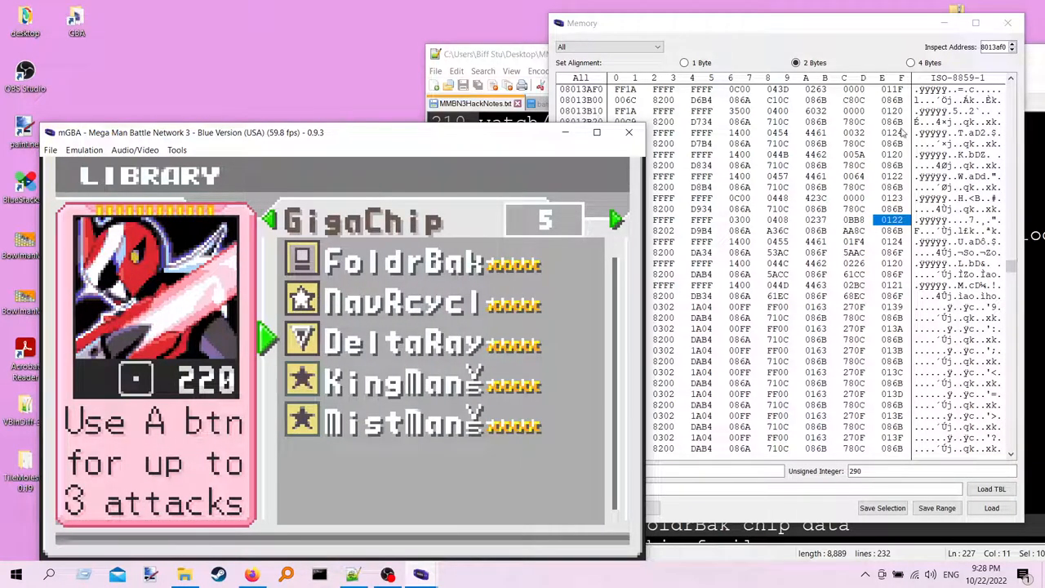
pyautogui.moveTo(362, 231)
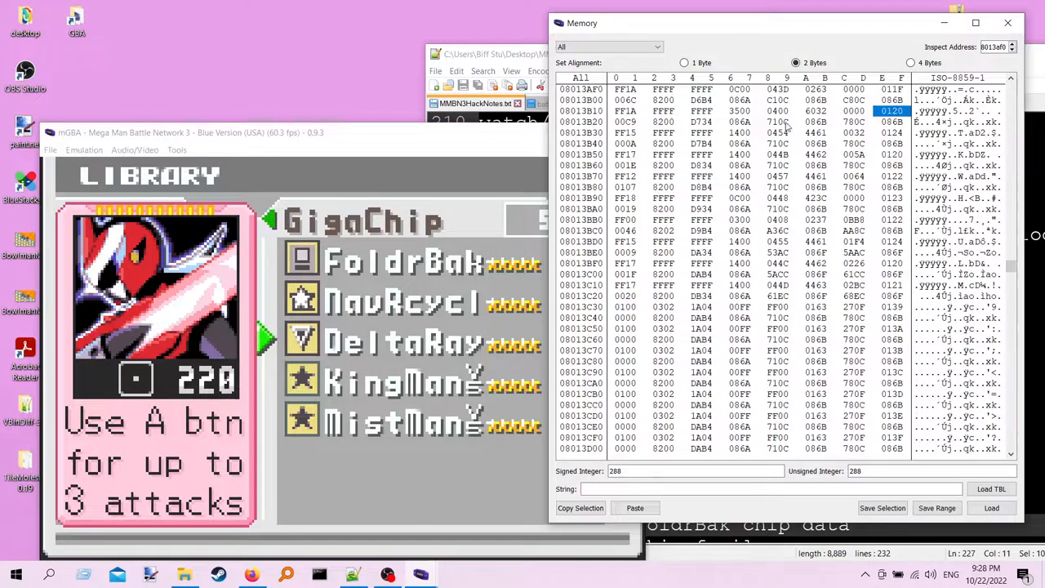
pyautogui.click(625, 121)
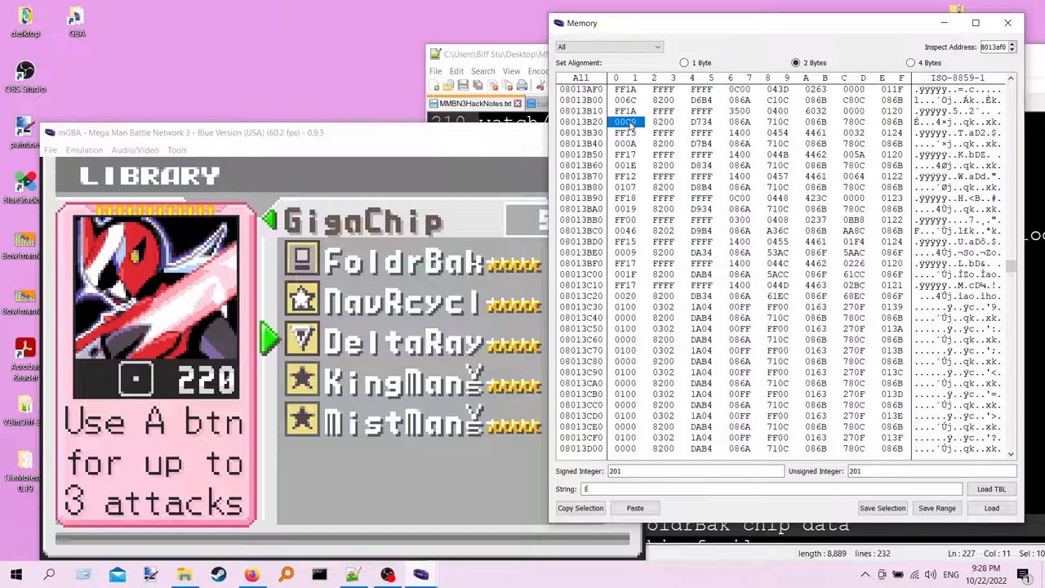
pyautogui.click(663, 121)
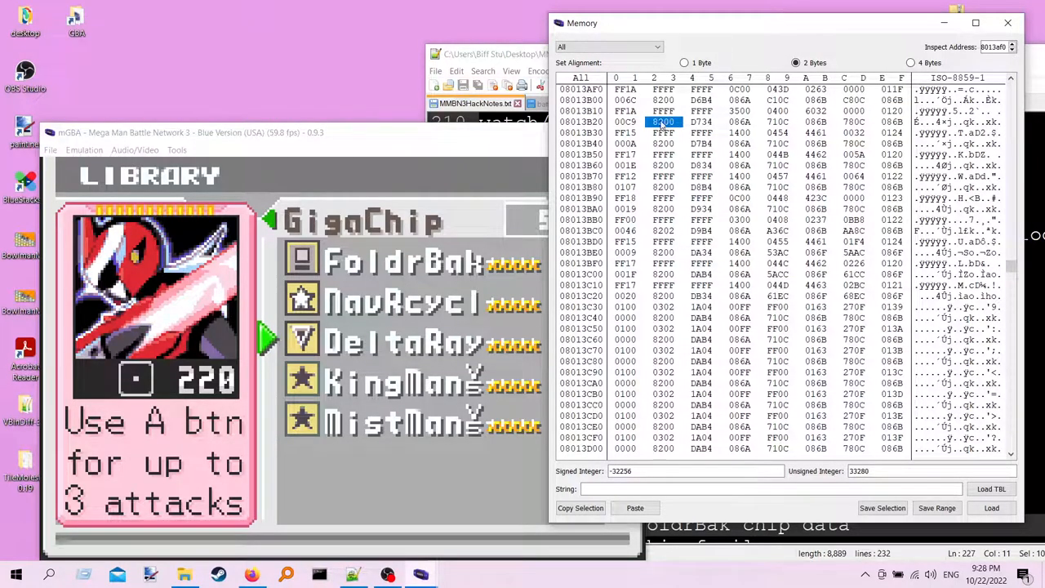
pyautogui.click(684, 62)
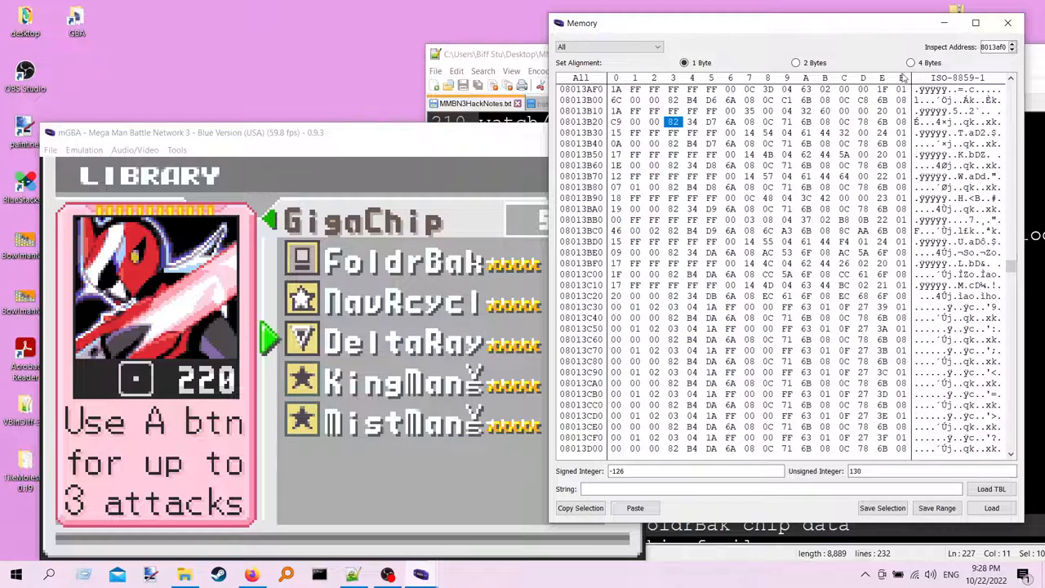
pyautogui.click(795, 62)
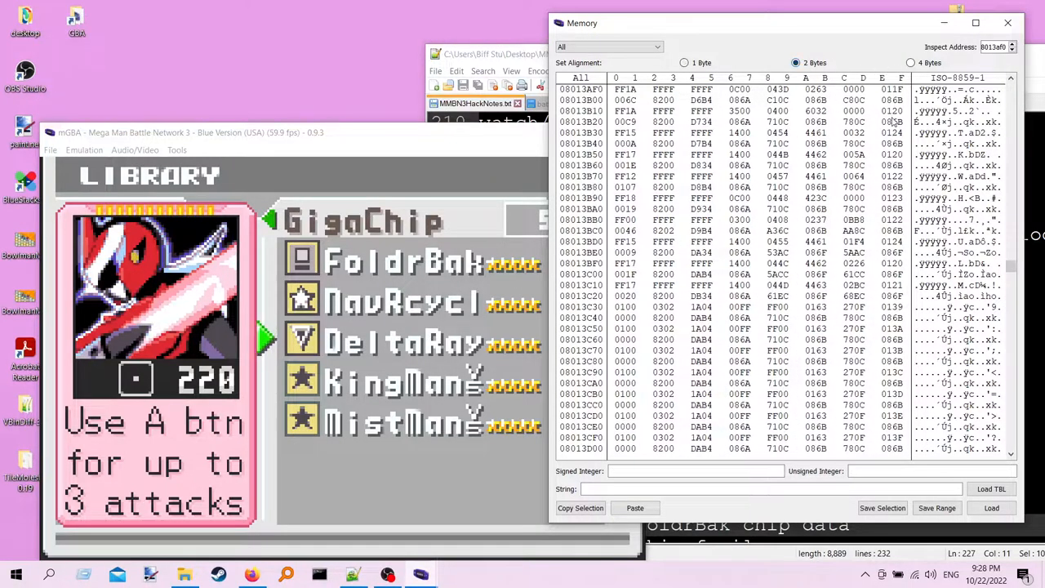
pyautogui.click(892, 111)
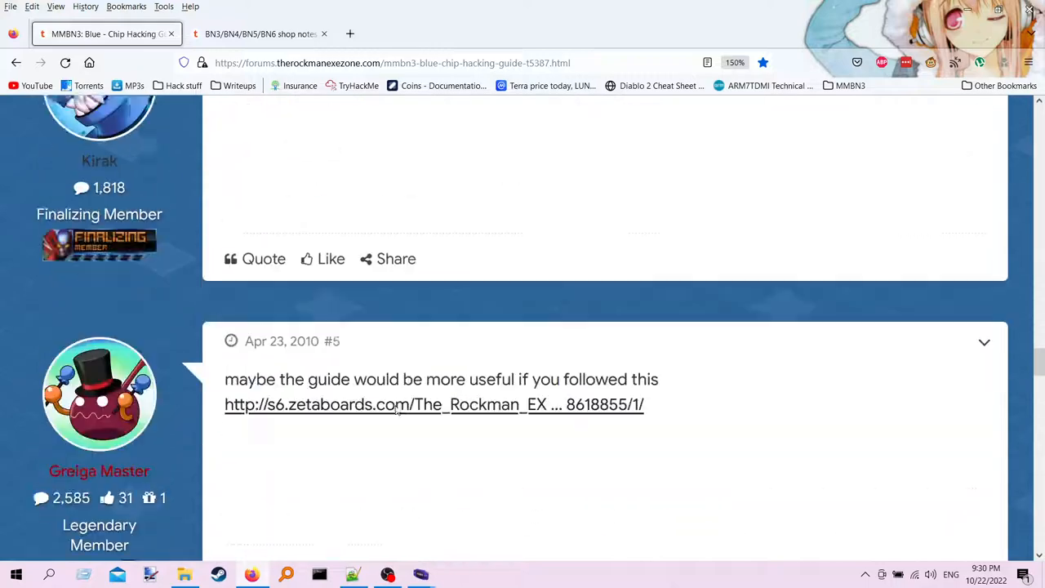
# Step: Scroll the chip hacking thread down to the reply with the pastebin chip list link
pyautogui.scroll(-3)
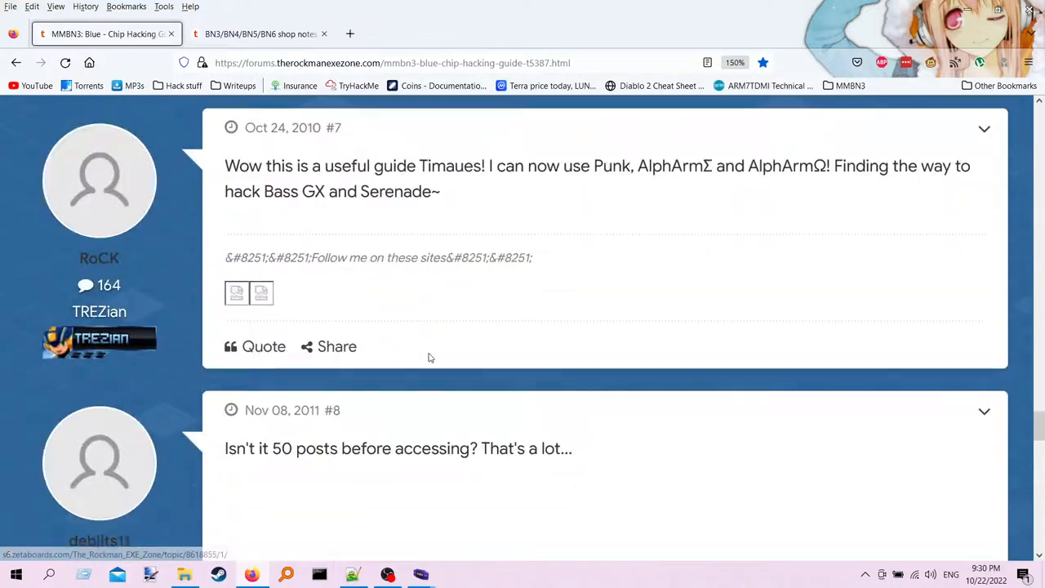
pyautogui.scroll(-3)
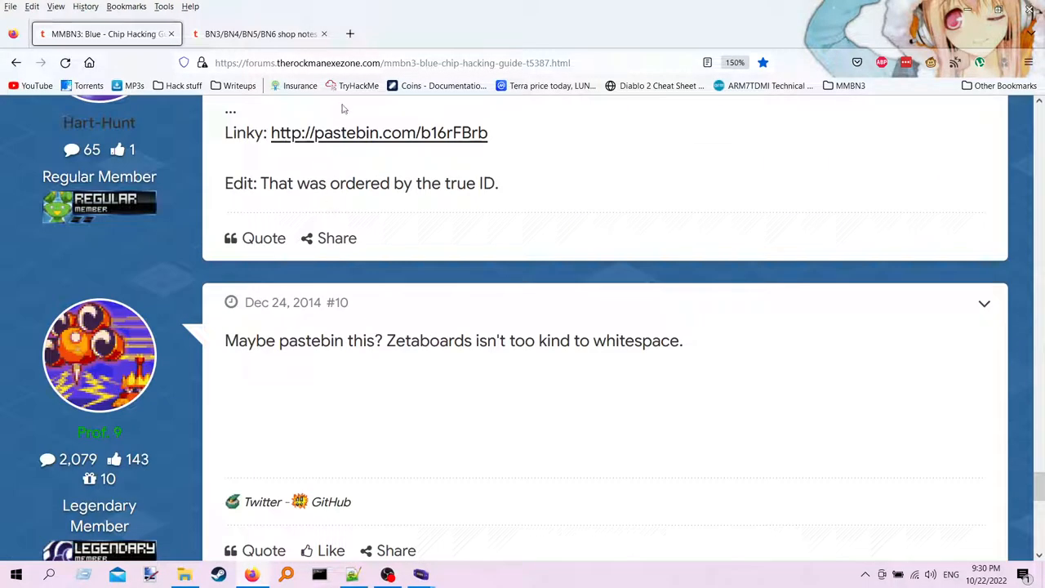
# Step: Open the MMBN3 Chip Offsets paste and search it for PlantMan
pyautogui.click(379, 132)
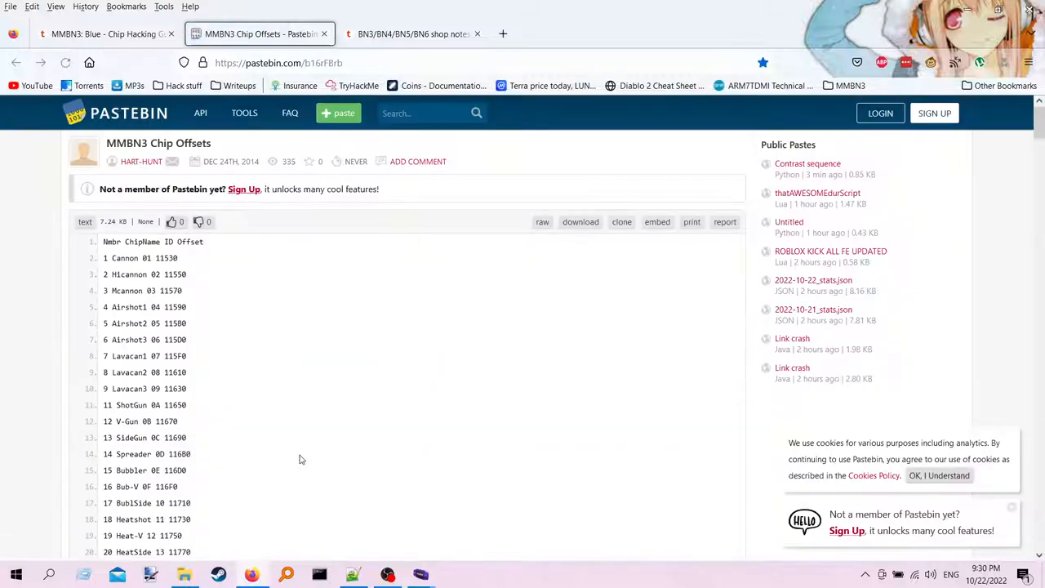
pyautogui.scroll(-3)
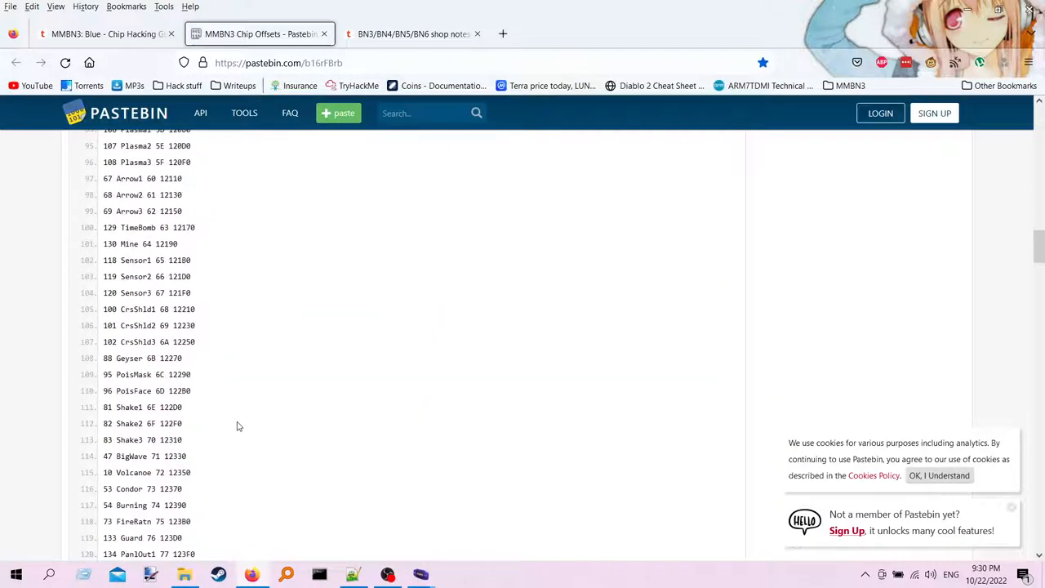
pyautogui.scroll(-3)
pyautogui.write('Planman')
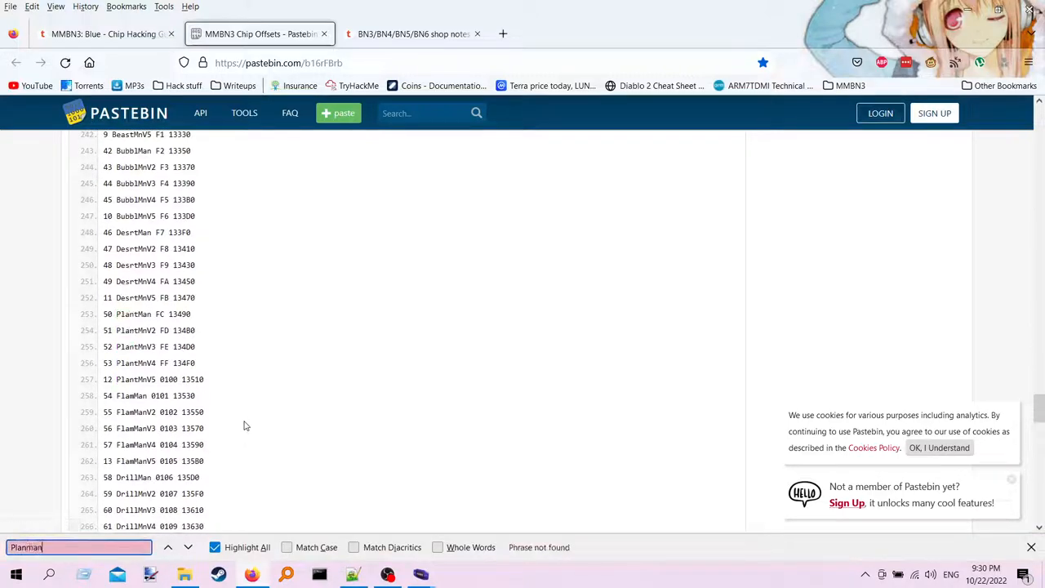
pyautogui.press('Backspace')
pyautogui.write('tM')
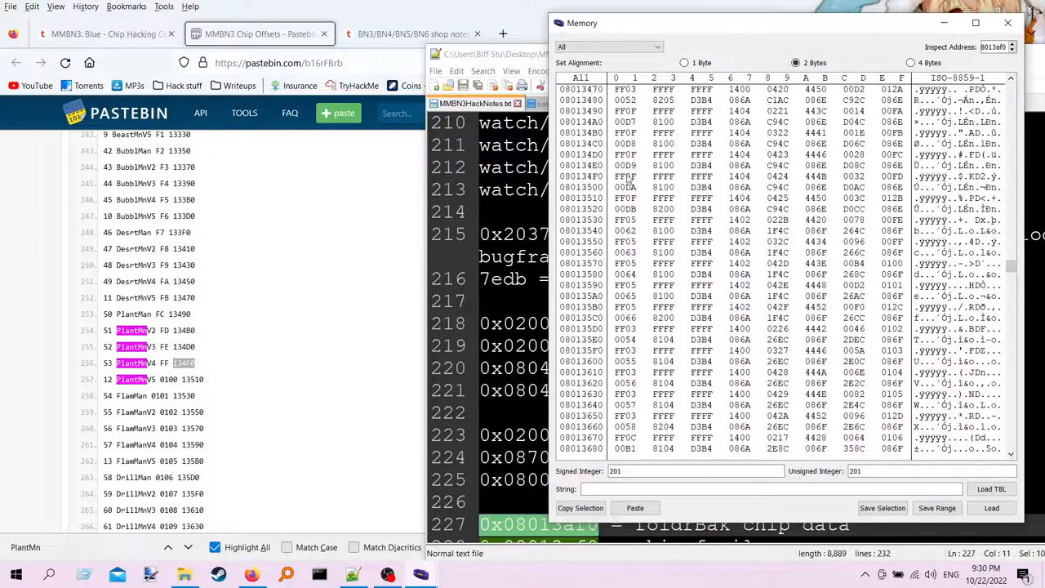
# Step: Read the PlantMan chip-data words at its ROM offset, one showing value 50
pyautogui.click(624, 176)
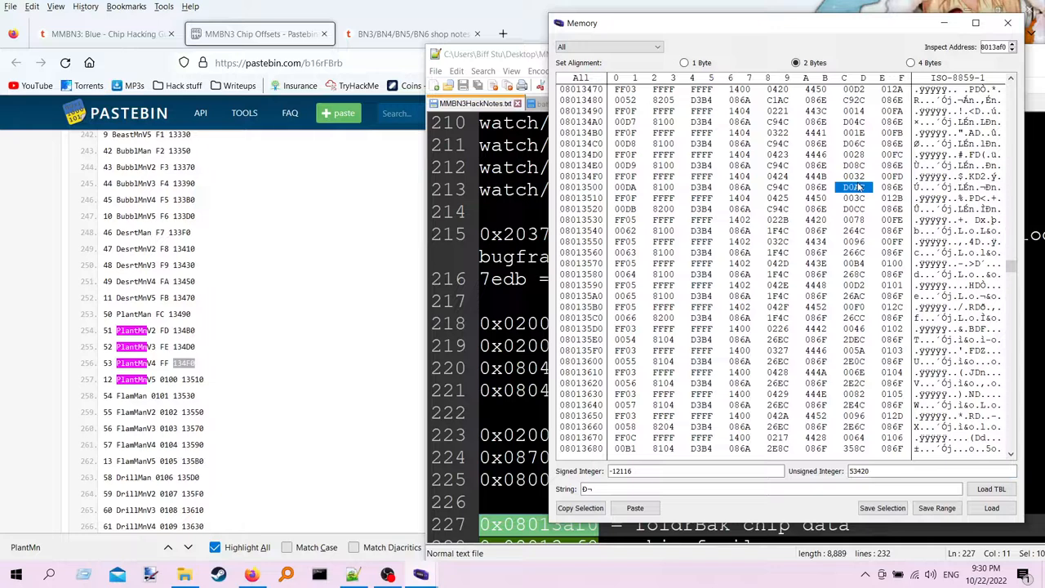
pyautogui.click(856, 176)
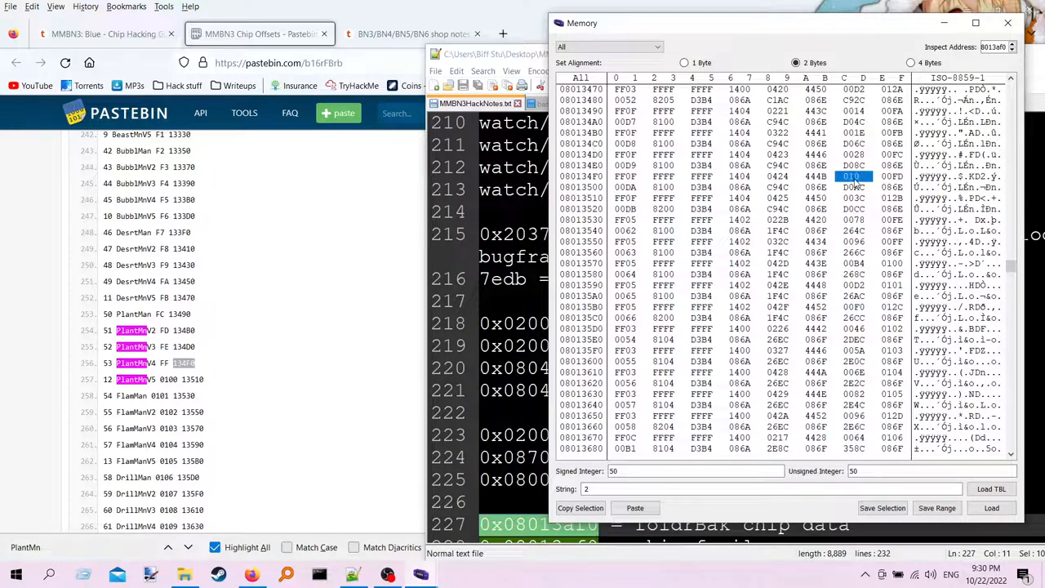